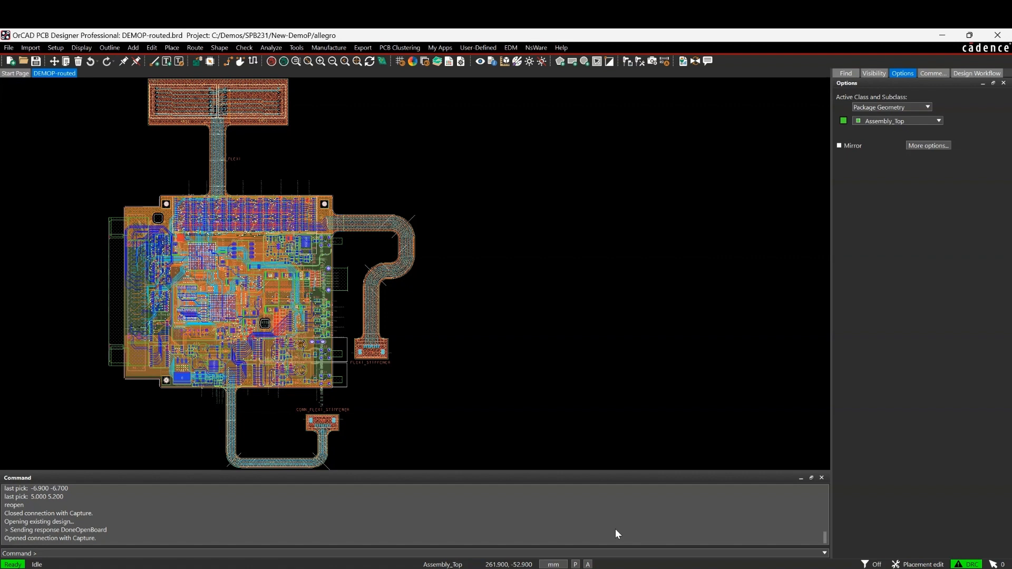
pyautogui.moveTo(646, 513)
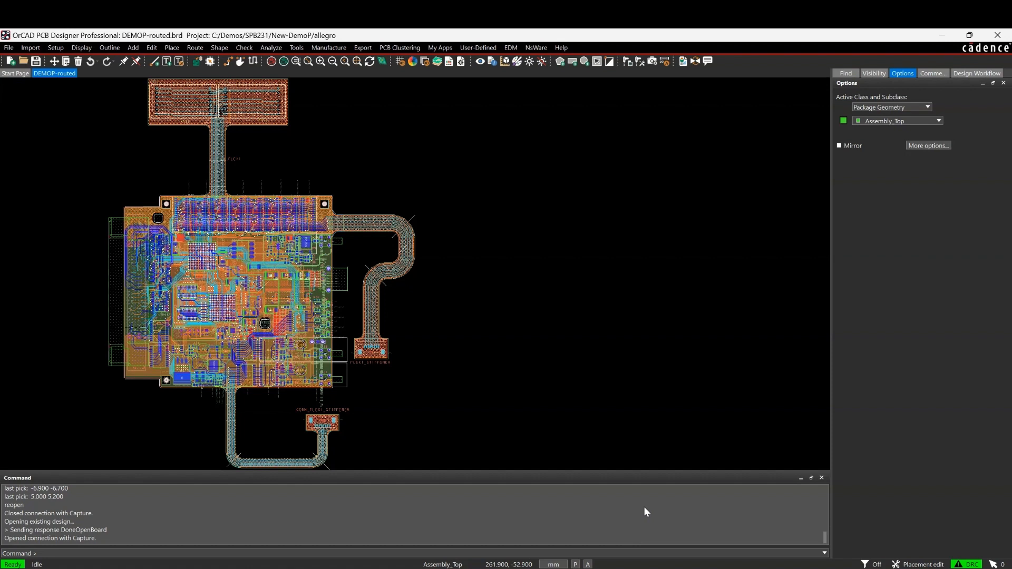
pyautogui.moveTo(655, 382)
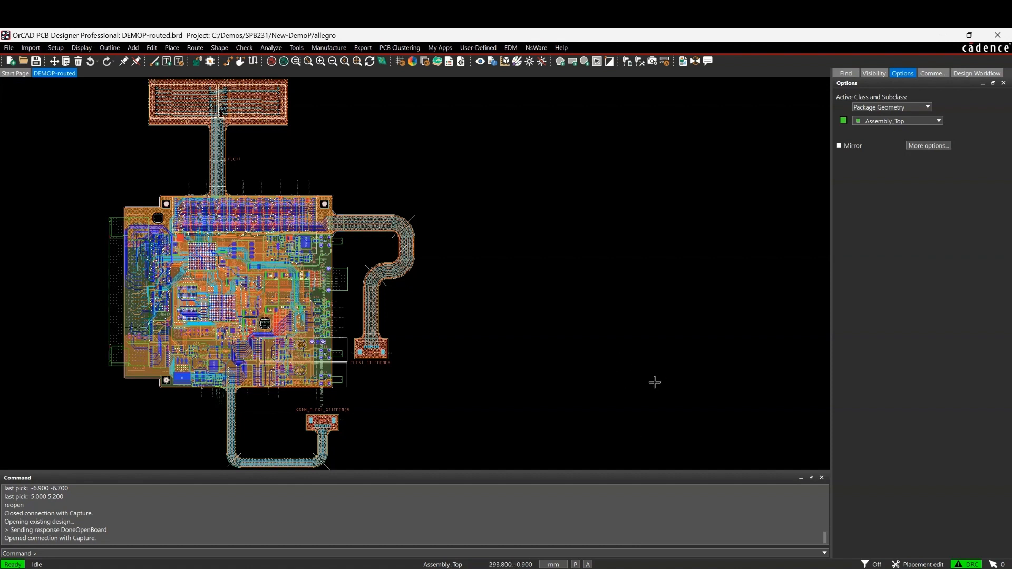
# - Open the Markup Comments pane from the Tools menu
pyautogui.click(297, 47)
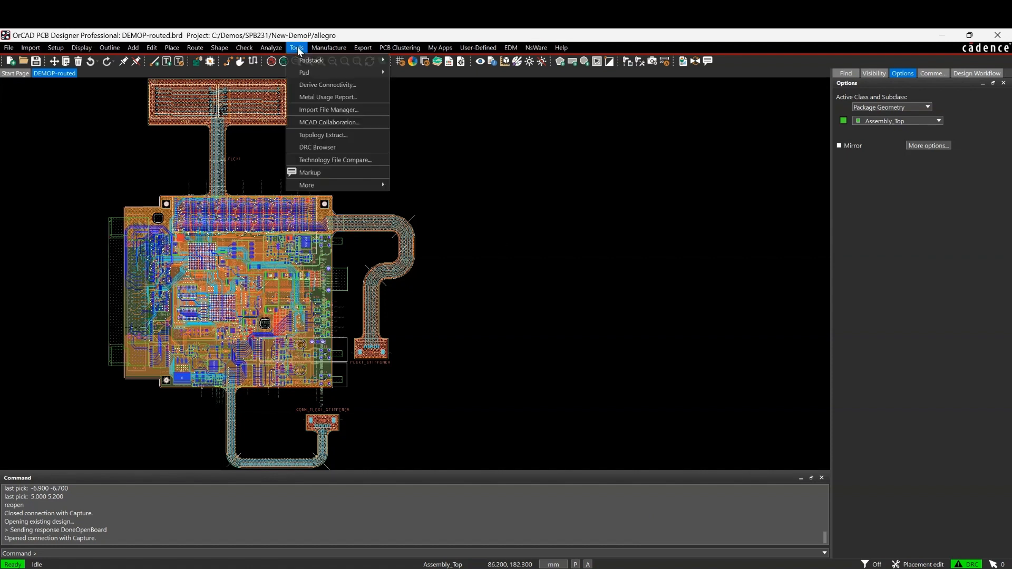
pyautogui.moveTo(310, 172)
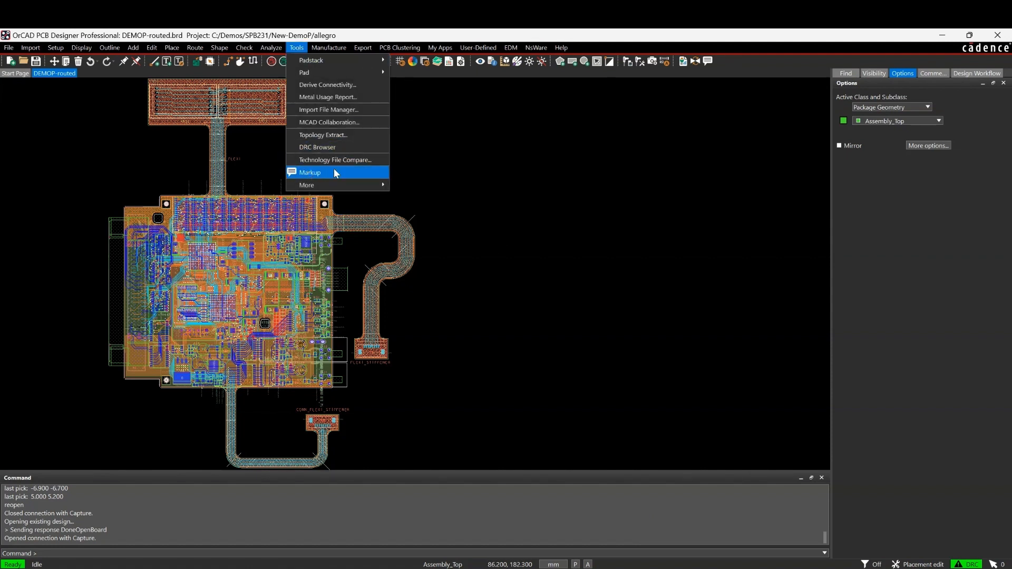
pyautogui.click(310, 172)
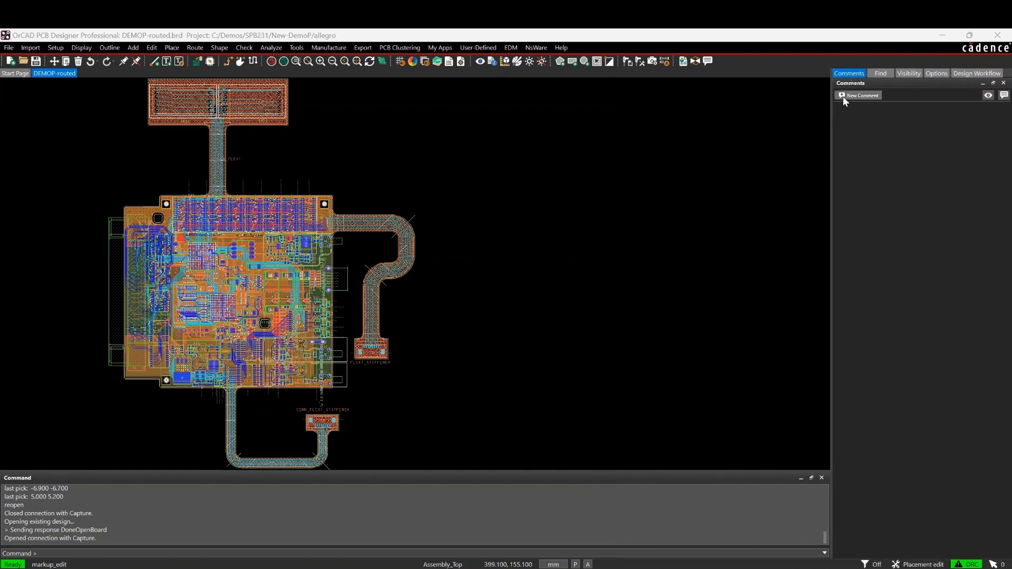
# - Start a blank New Comment entry in the Comments pane
pyautogui.click(861, 96)
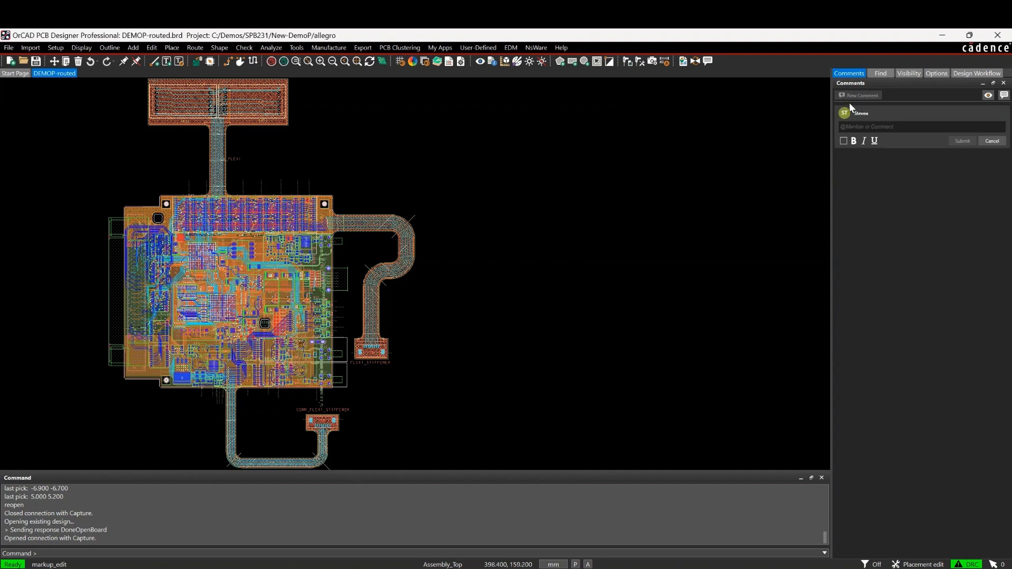
pyautogui.moveTo(876, 116)
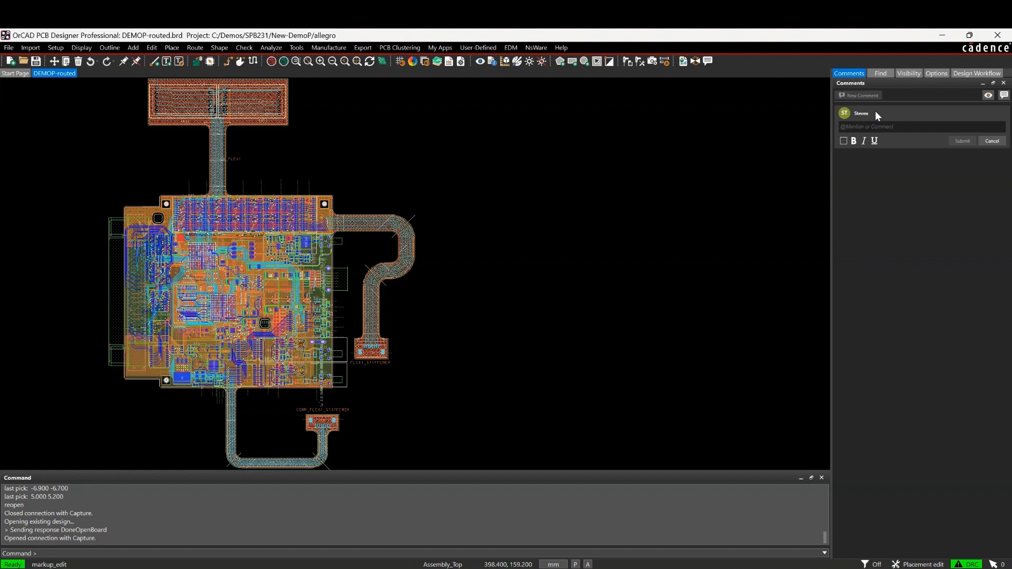
pyautogui.moveTo(843, 140)
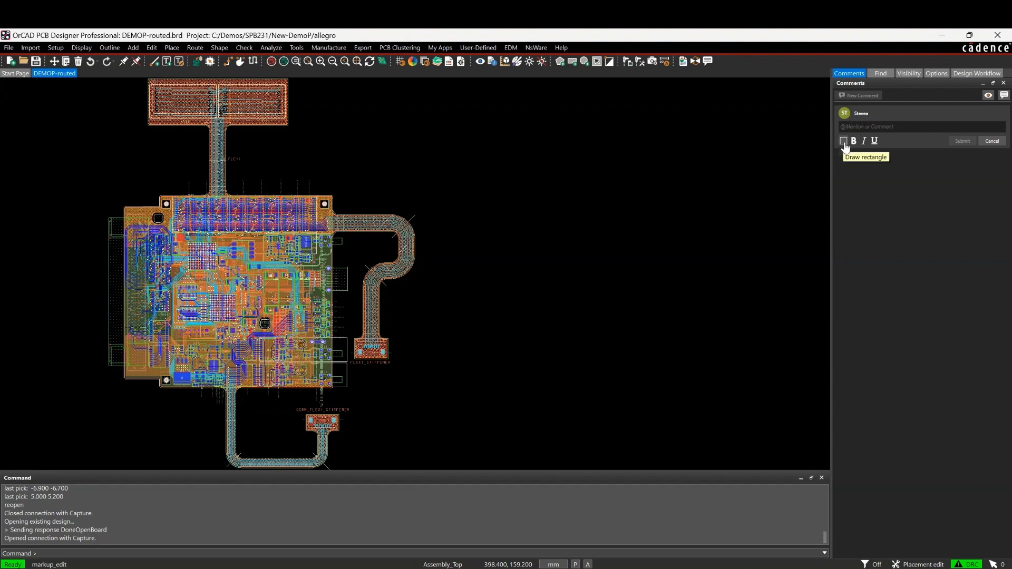
pyautogui.moveTo(896, 128)
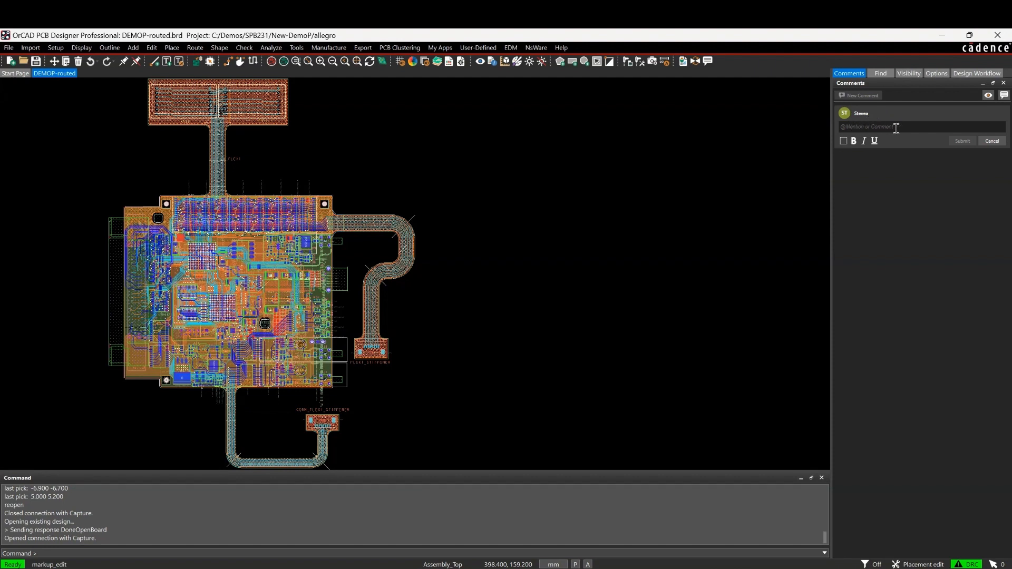
pyautogui.moveTo(853, 141)
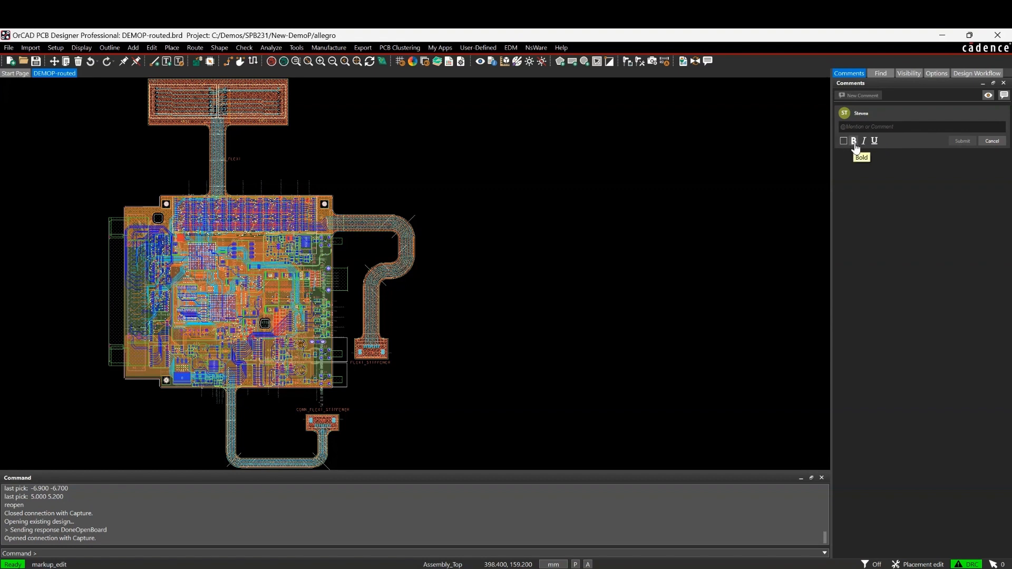
pyautogui.moveTo(873, 140)
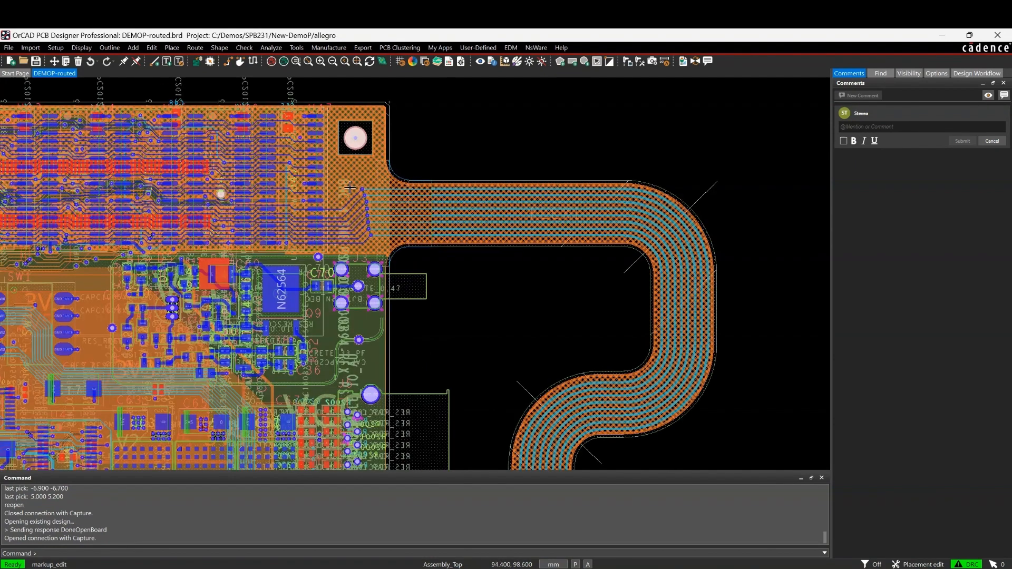
pyautogui.moveTo(765, 163)
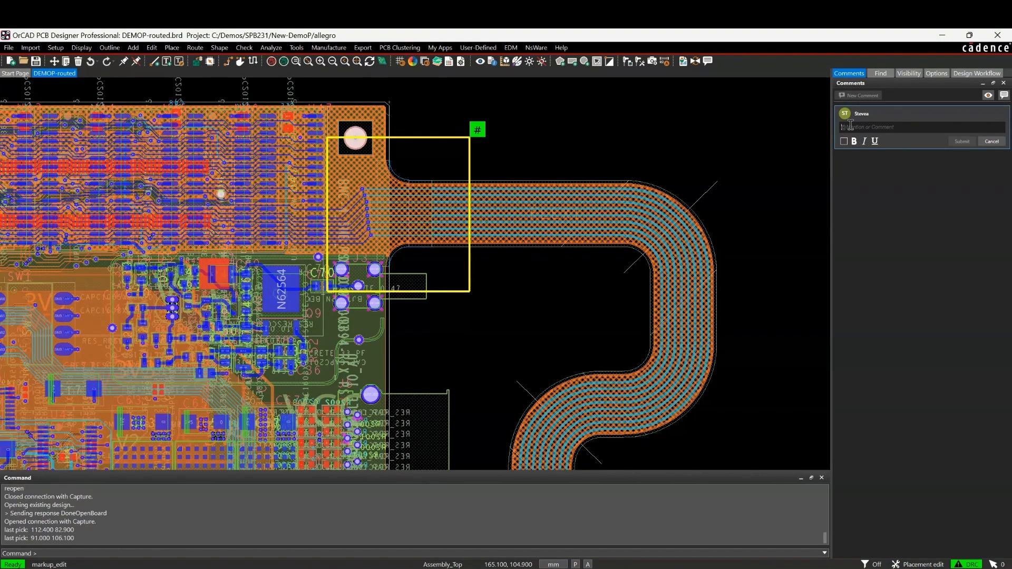
# - Write 'Increase the flexi radius' on the flex-exit rectangle and submit it as comment #1
pyautogui.write('Increase')
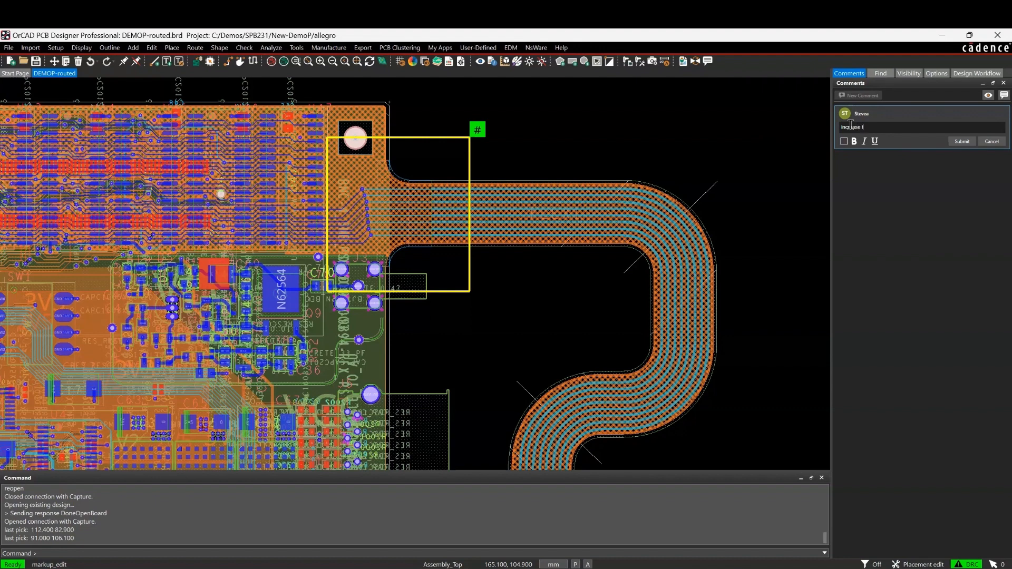
pyautogui.write('the flexi s')
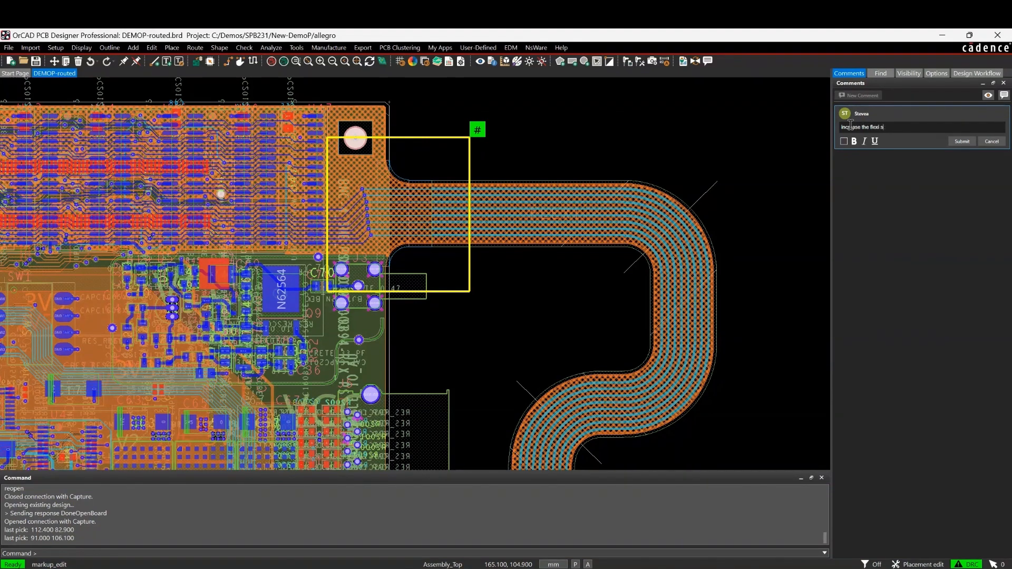
pyautogui.write('radiu')
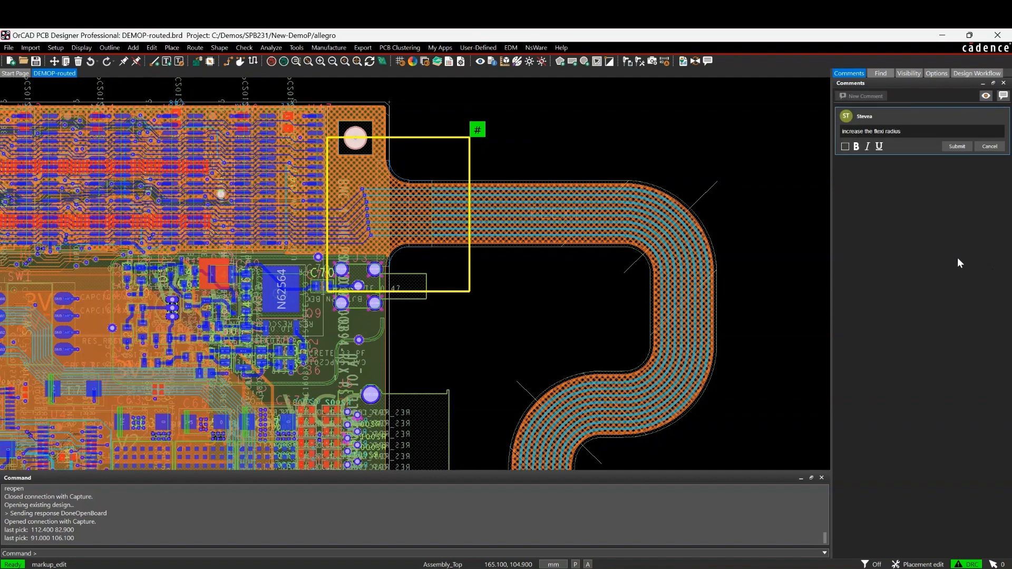
pyautogui.click(956, 145)
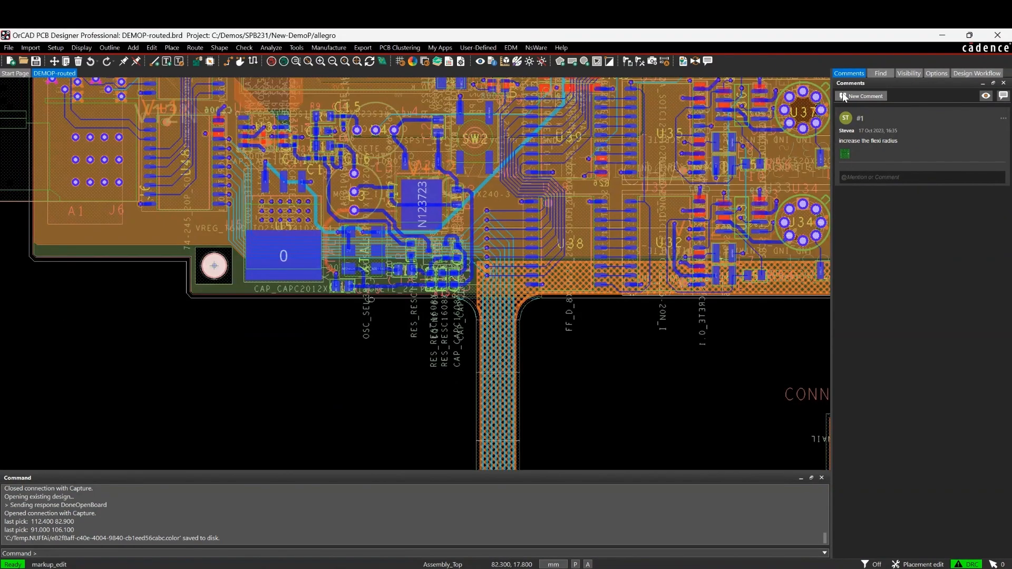
# - Post comment #2 'check tooling hole size' on the tooling hole rectangle
pyautogui.click(865, 96)
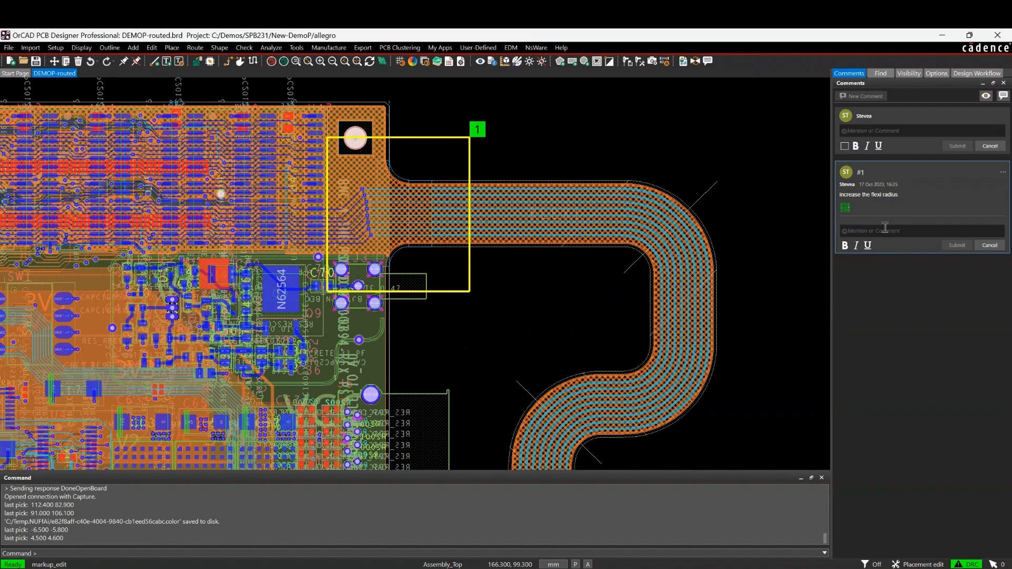
pyautogui.moveTo(780, 173)
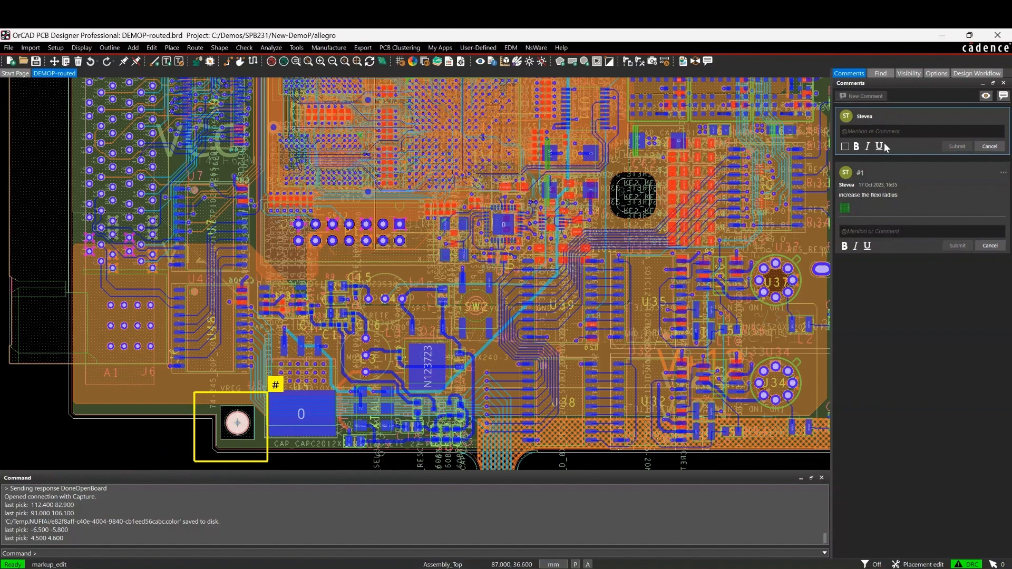
pyautogui.write('c')
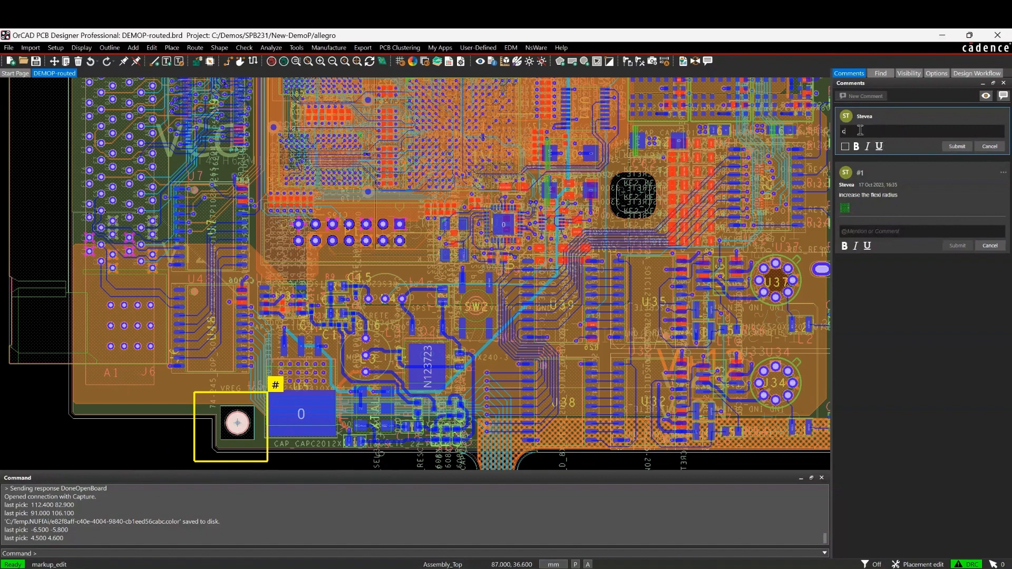
pyautogui.write('check t')
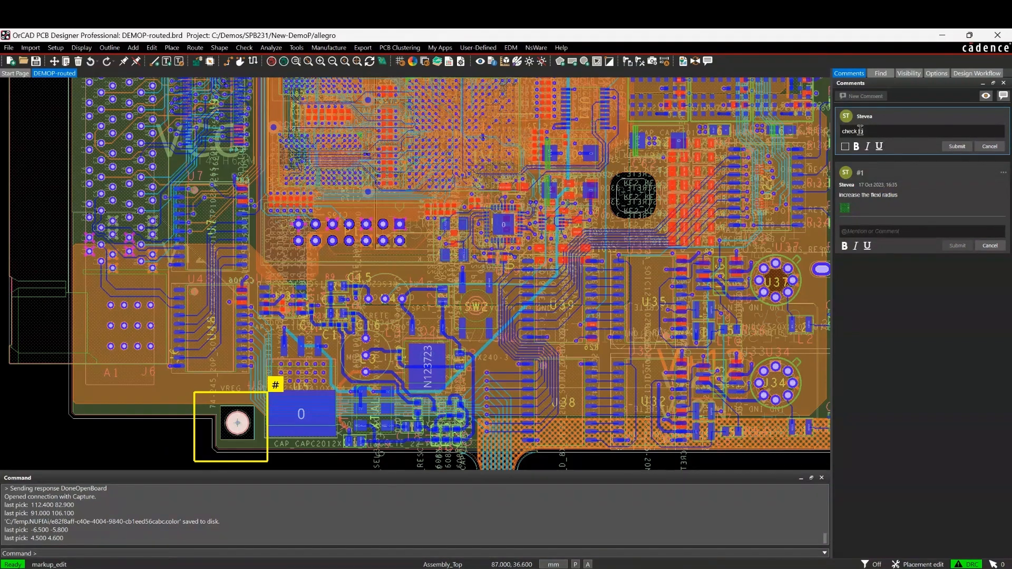
pyautogui.write('ooling hole')
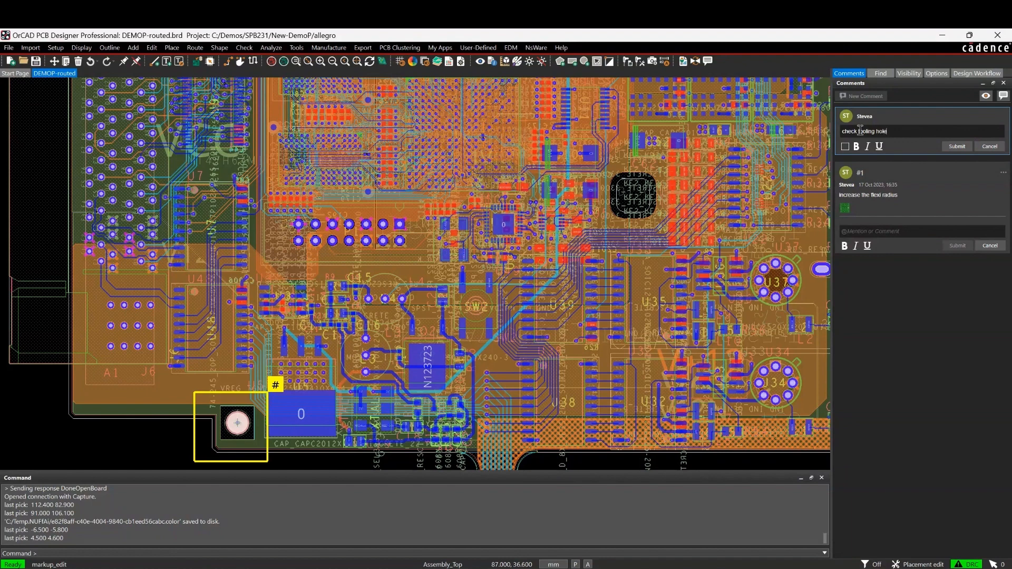
pyautogui.write('size')
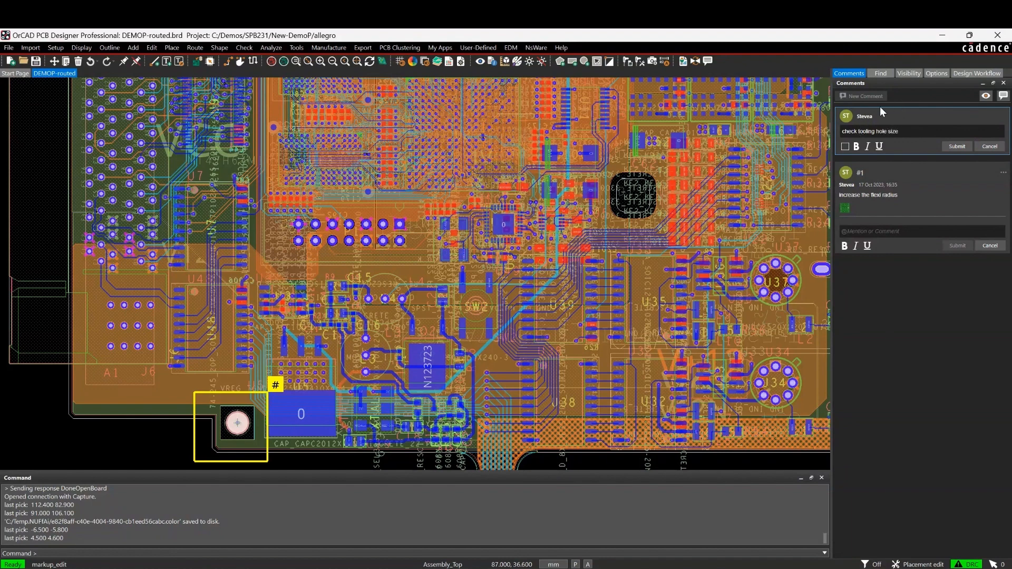
pyautogui.click(957, 146)
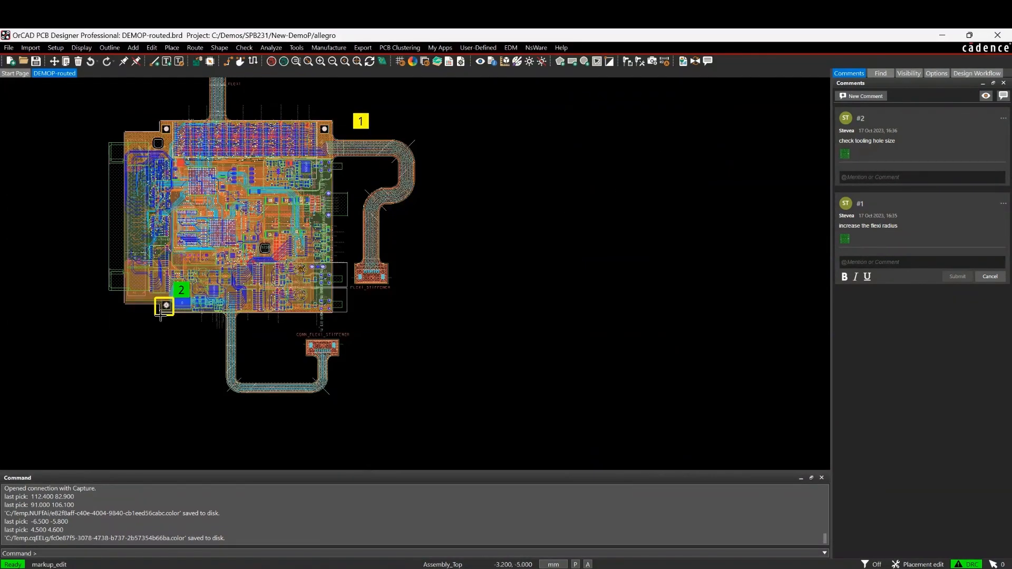
# - End markup placement with Done and jump to the tooling hole comment's marked area
pyautogui.rightClick(162, 316)
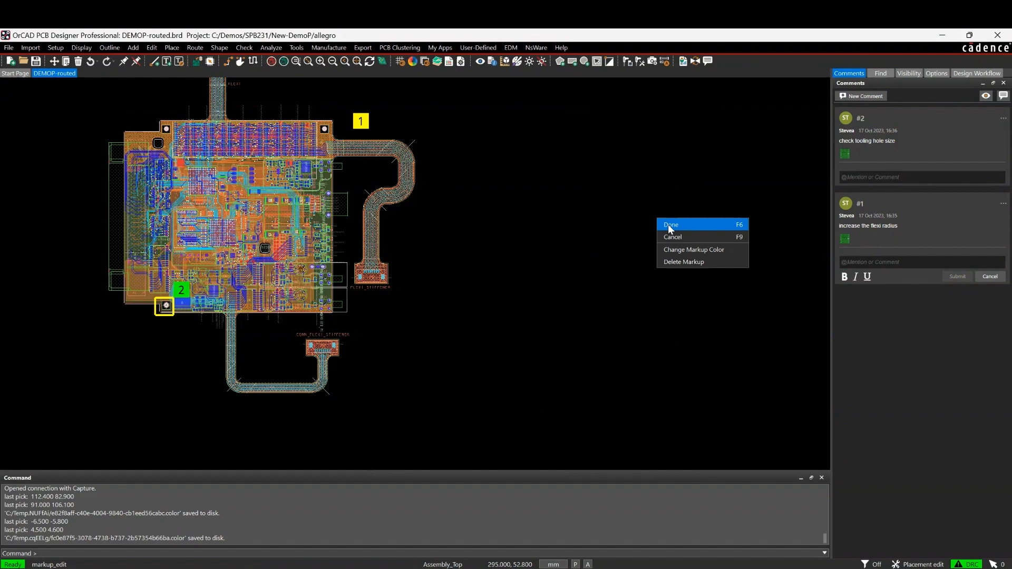
pyautogui.click(670, 223)
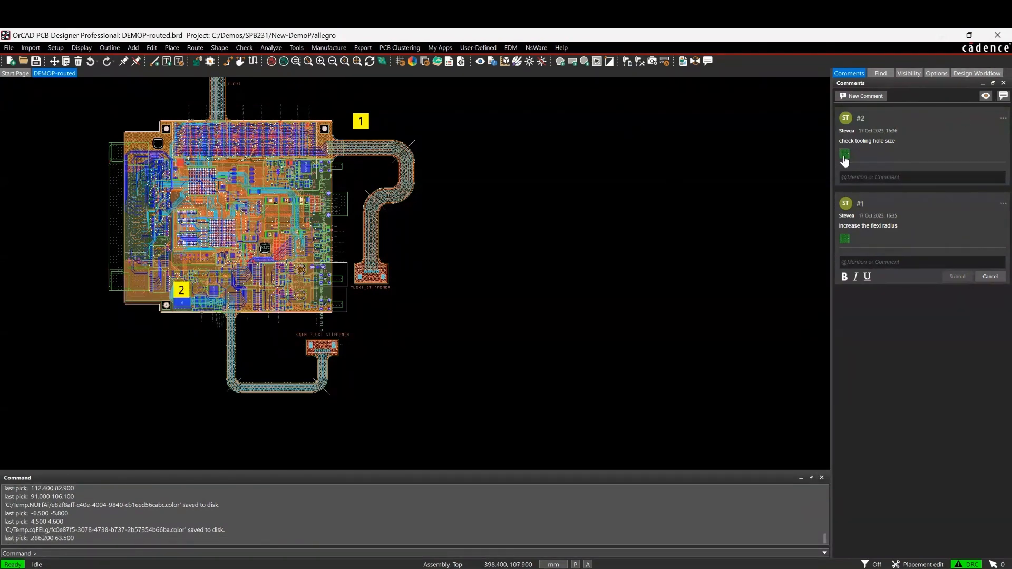
pyautogui.click(845, 154)
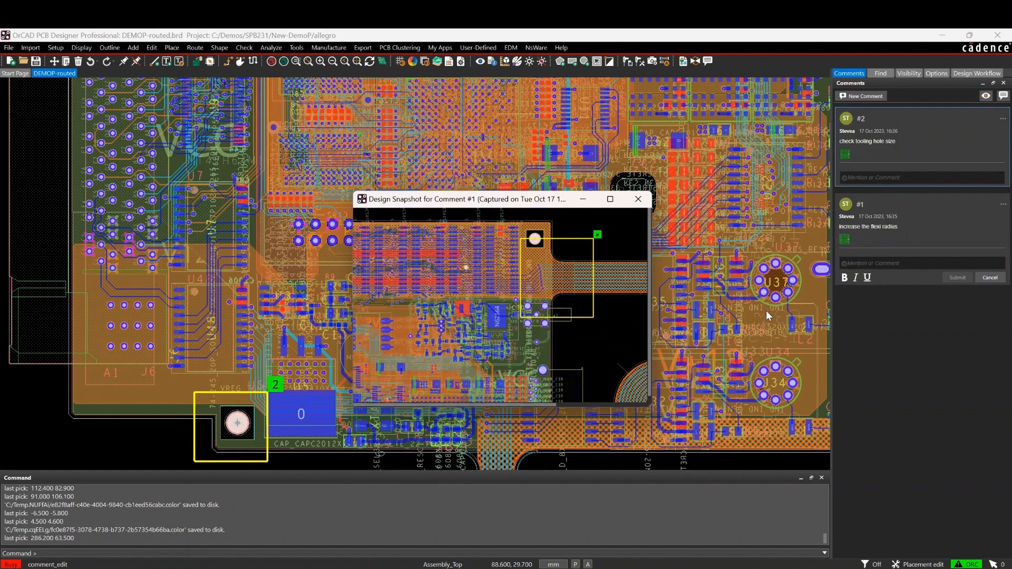
pyautogui.moveTo(760, 286)
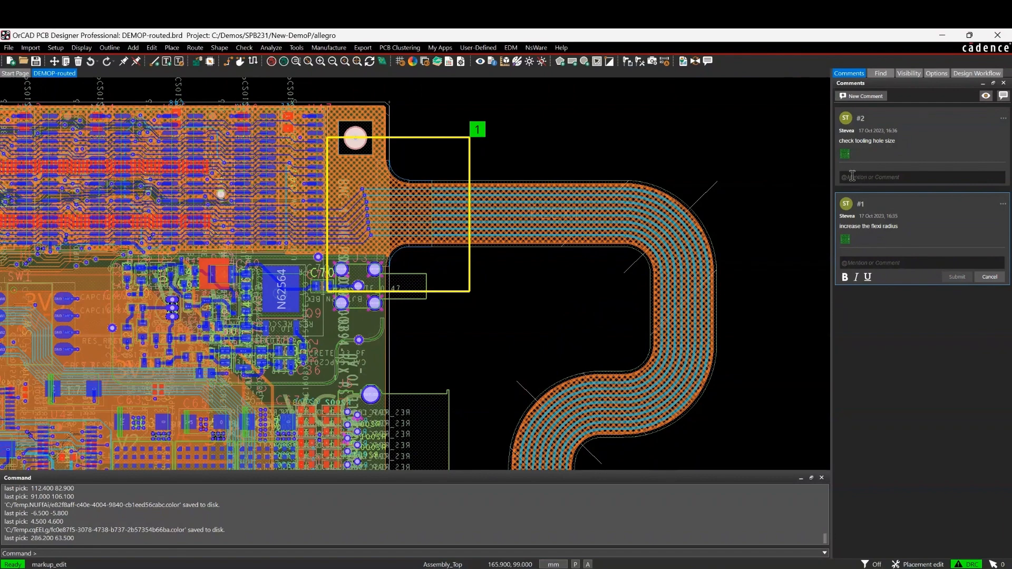
# - Reply 'its fine' under comment #2 via its Edit action and submit
pyautogui.click(1002, 118)
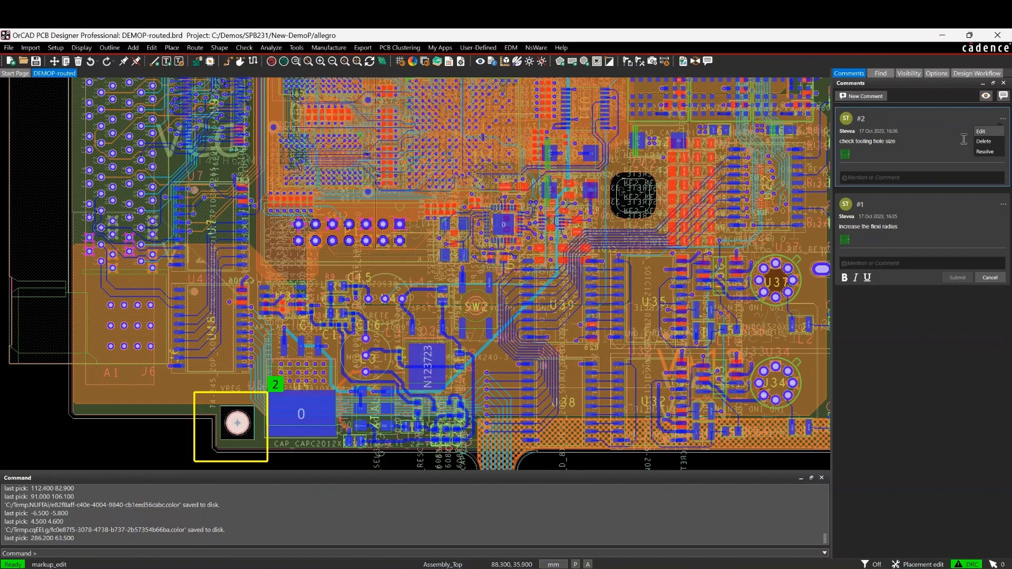
pyautogui.moveTo(985, 134)
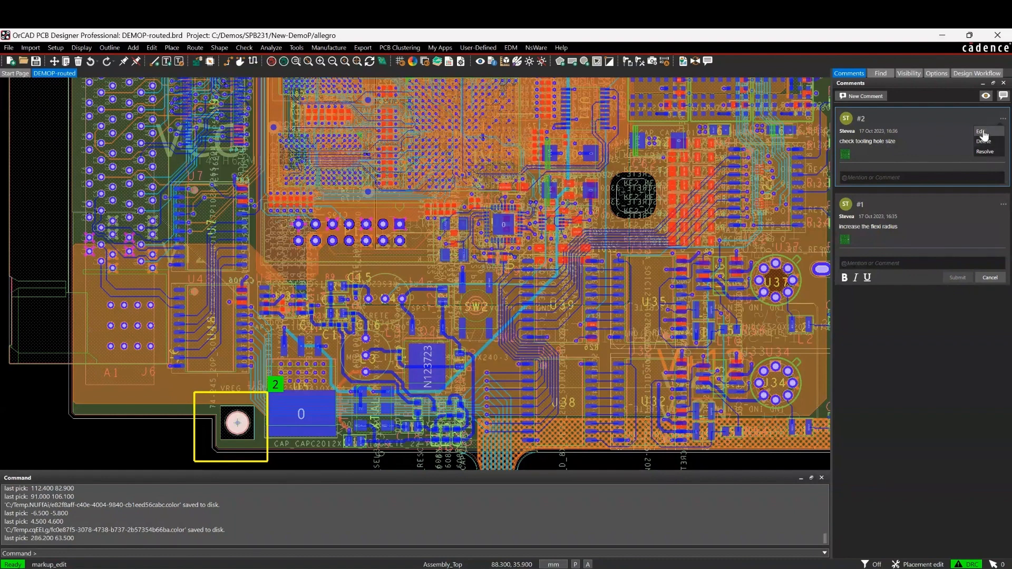
pyautogui.click(980, 131)
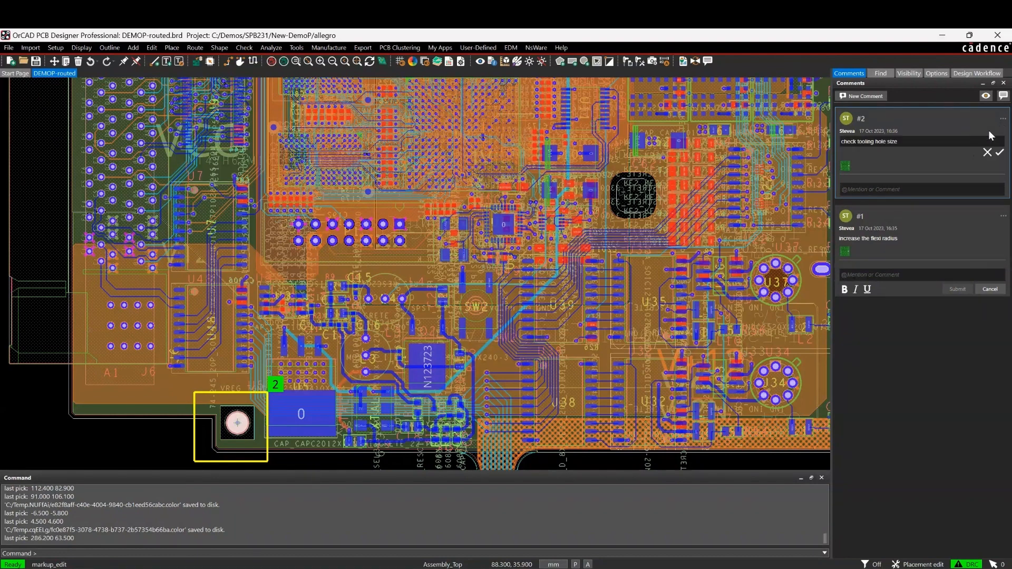
pyautogui.click(910, 188)
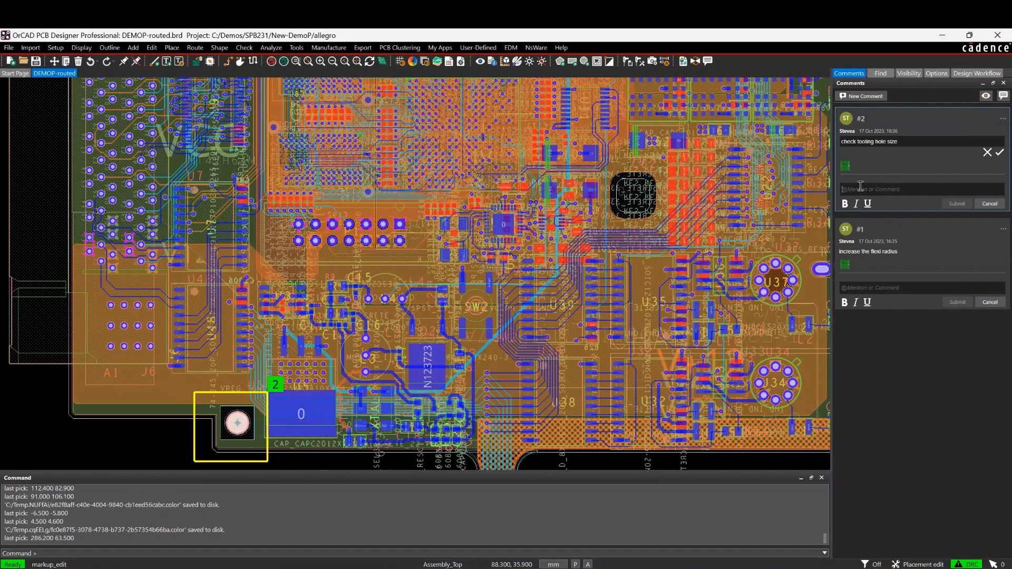
pyautogui.write('its fine')
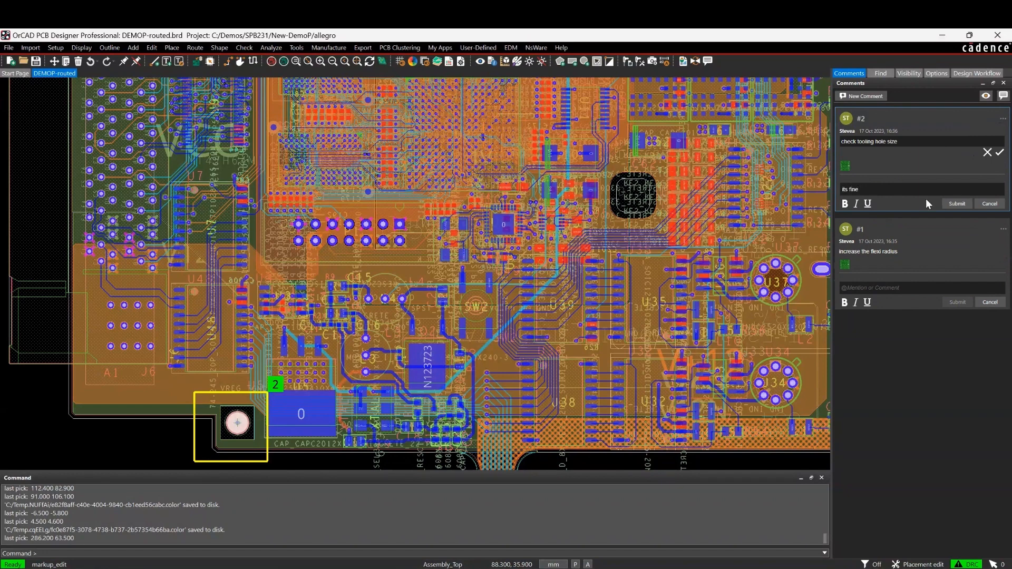
pyautogui.click(956, 204)
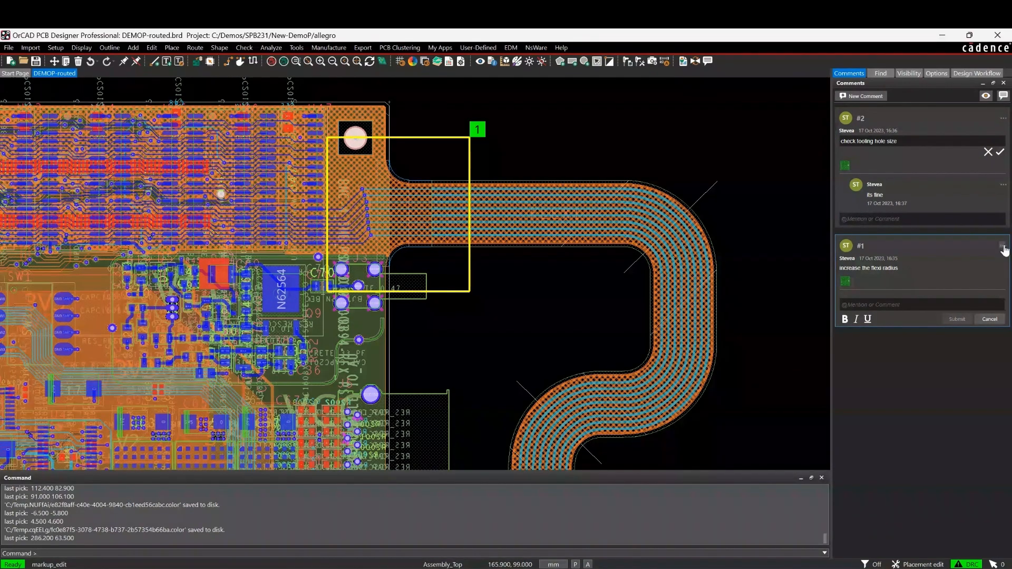
# - Resolve comment #1 'Increase the flexi radius' from its actions menu
pyautogui.click(1003, 249)
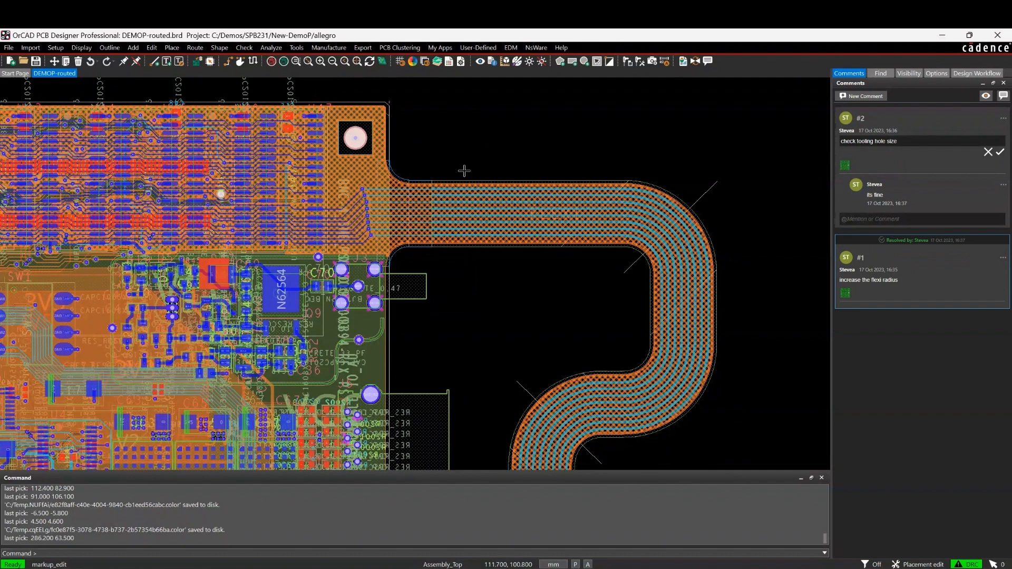
pyautogui.moveTo(424, 242)
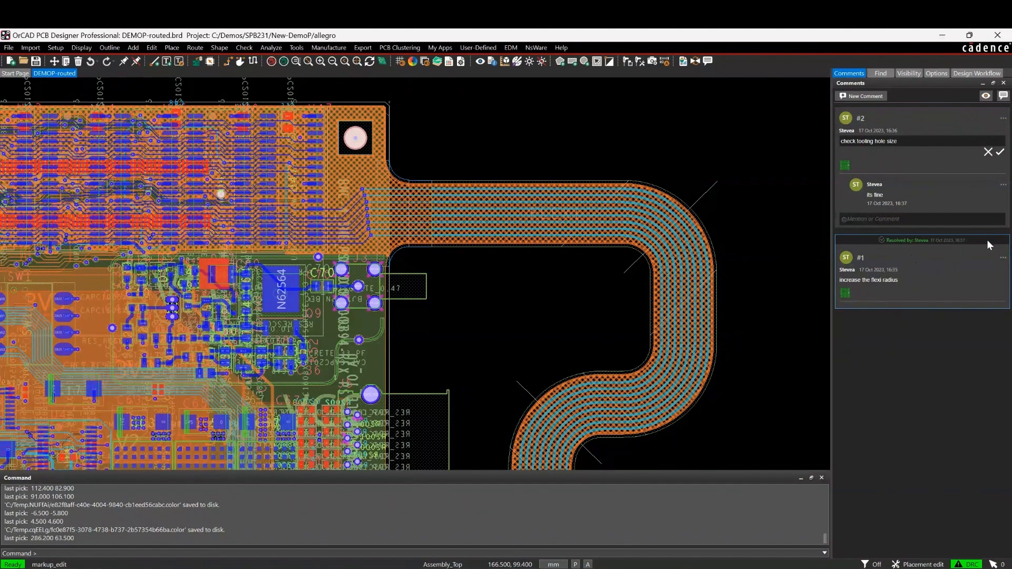
pyautogui.moveTo(1003, 259)
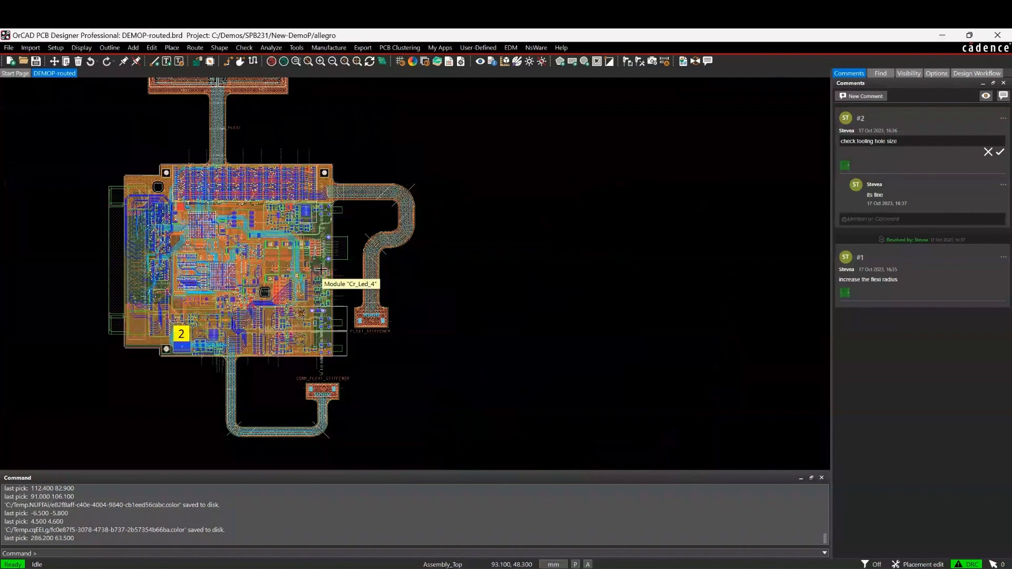
pyautogui.moveTo(681, 450)
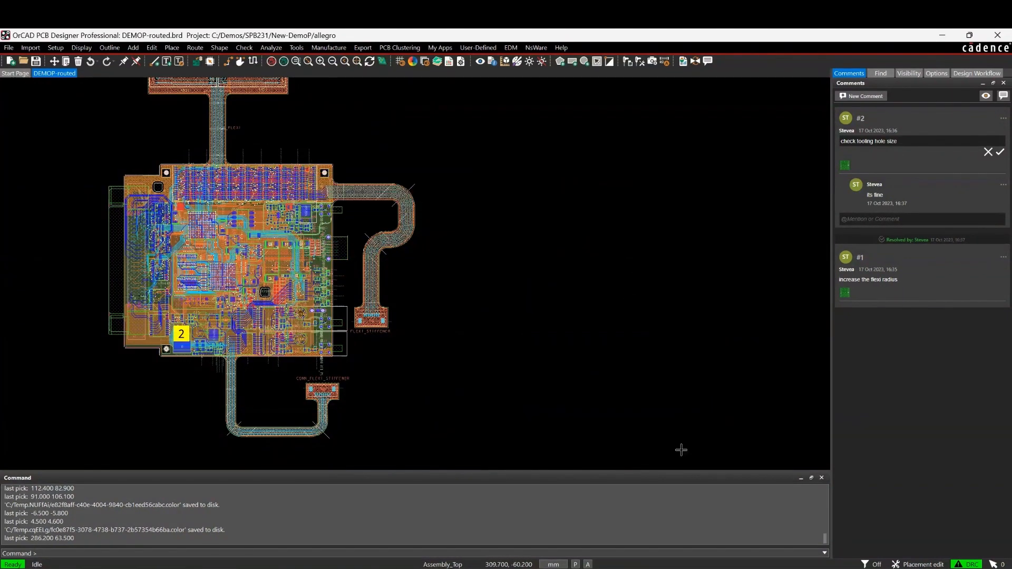